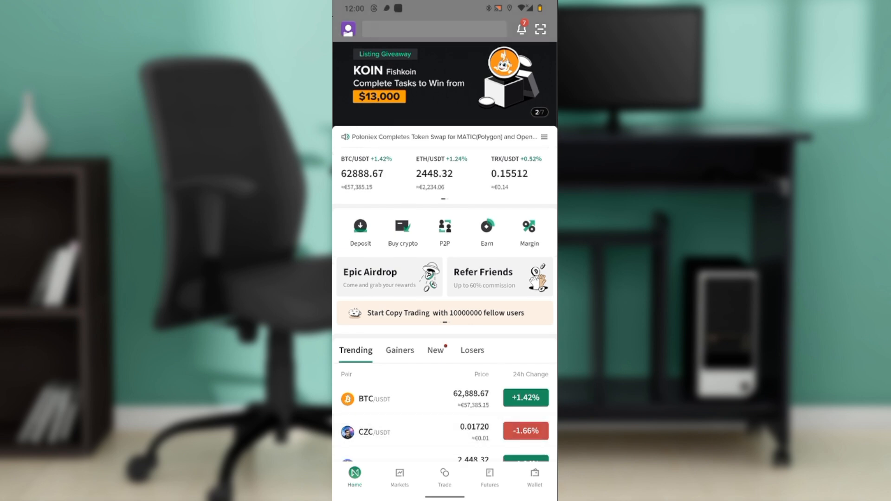
Step: Open the Spot wallet, showing a total asset balance of 0.00 EUR
{"action": "scroll", "scroll_direction": "up", "scroll_amount": 3}
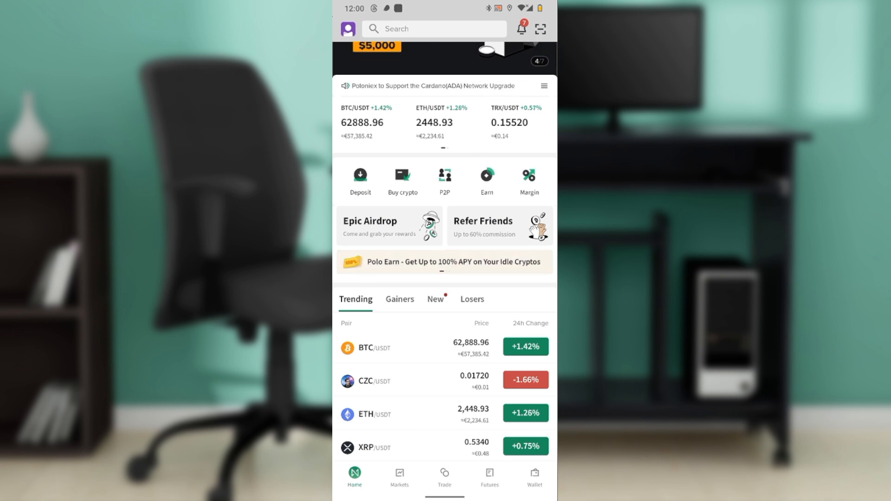
{"action": "left_click", "coordinate": [533, 477]}
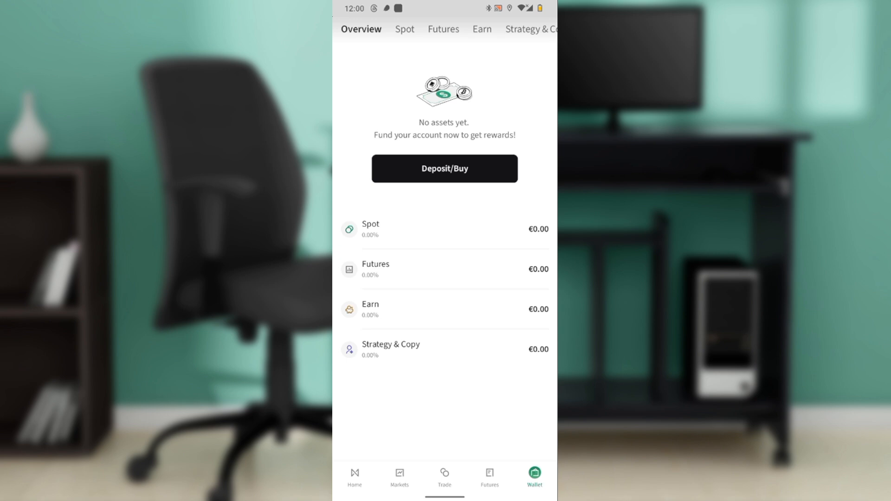
{"action": "left_click", "coordinate": [403, 29]}
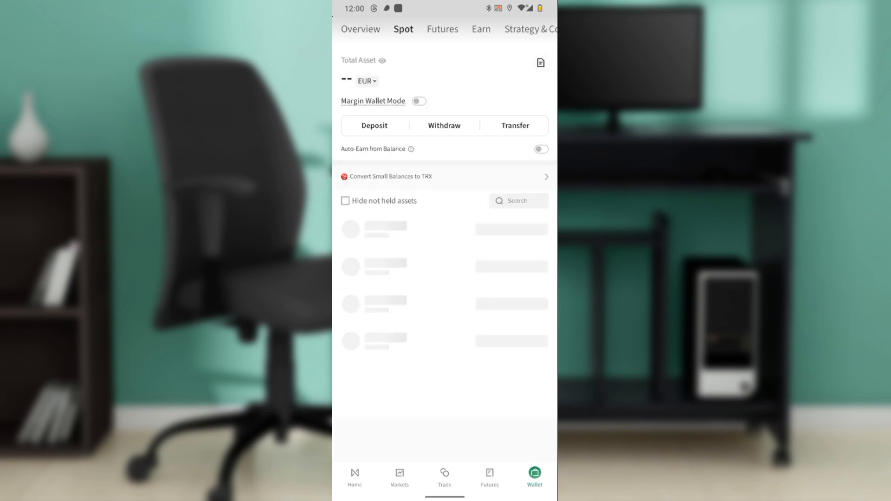
Step: Open the Spot coin search and then cancel it
{"action": "left_click", "coordinate": [516, 201]}
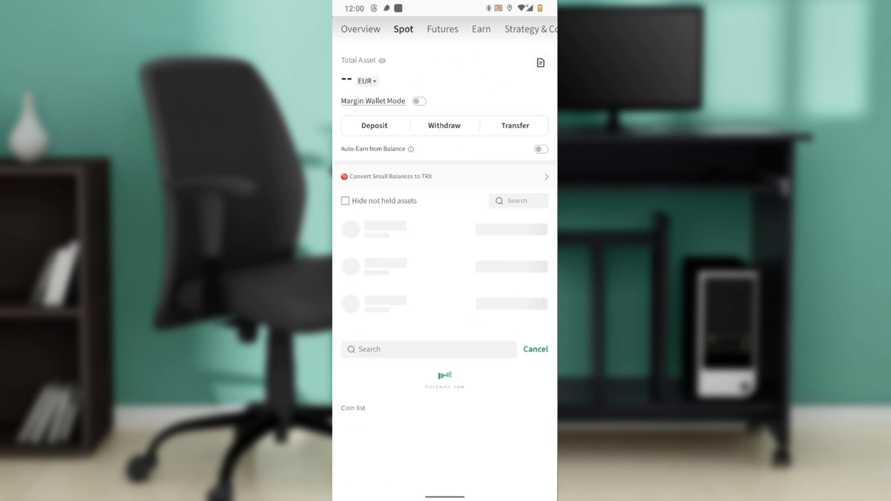
{"action": "scroll", "scroll_direction": "up", "scroll_amount": 3}
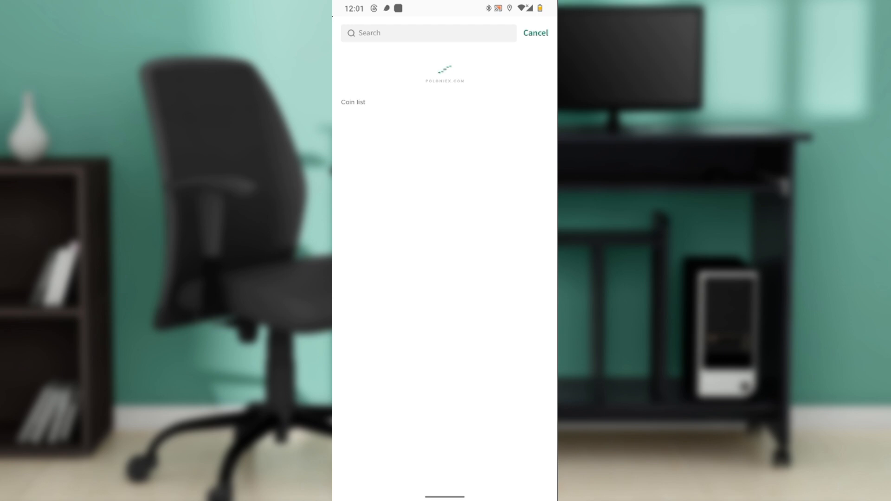
{"action": "left_click", "coordinate": [534, 33]}
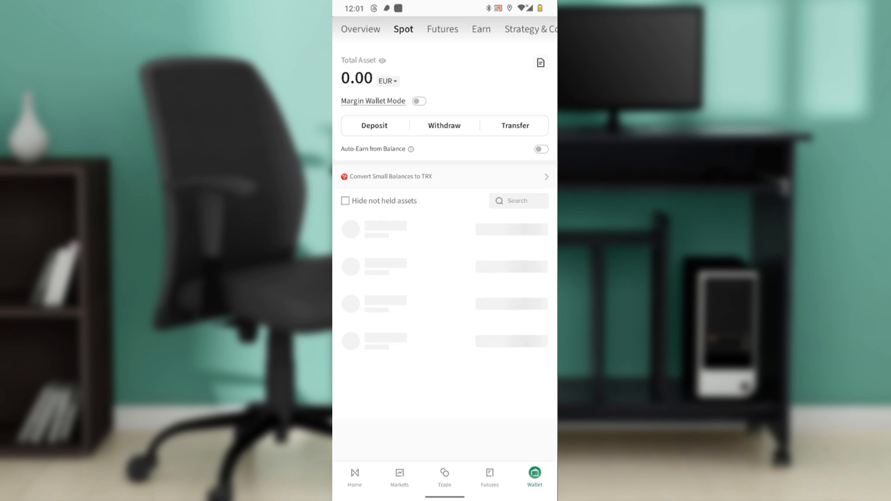
Step: From the wallet Overview, choose Deposit/Buy and pick P2P as the method
{"action": "left_click", "coordinate": [361, 28]}
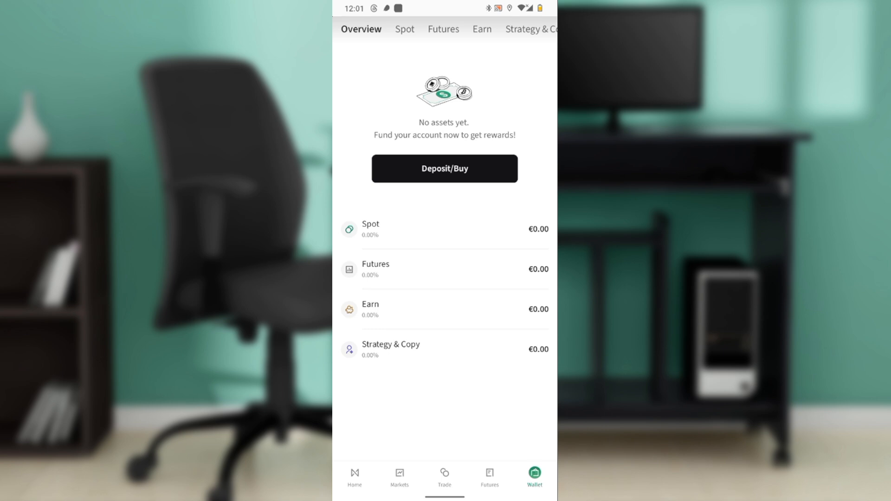
{"action": "left_click", "coordinate": [445, 168]}
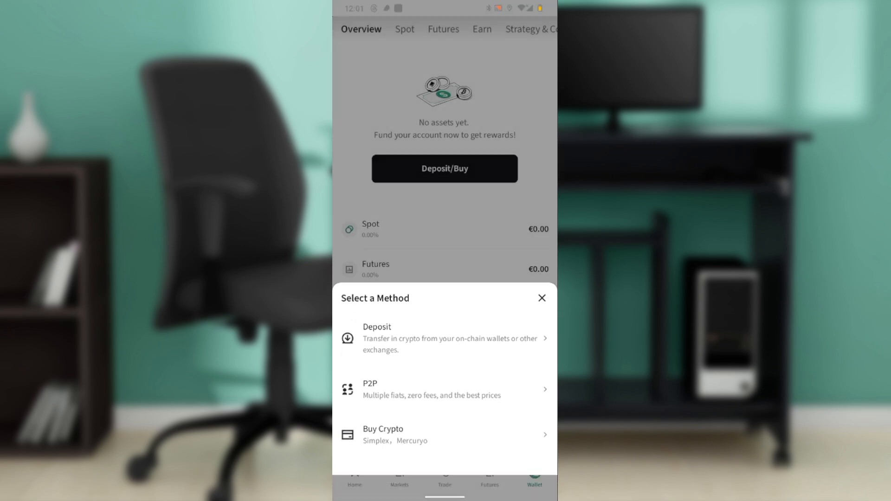
{"action": "left_click", "coordinate": [444, 390]}
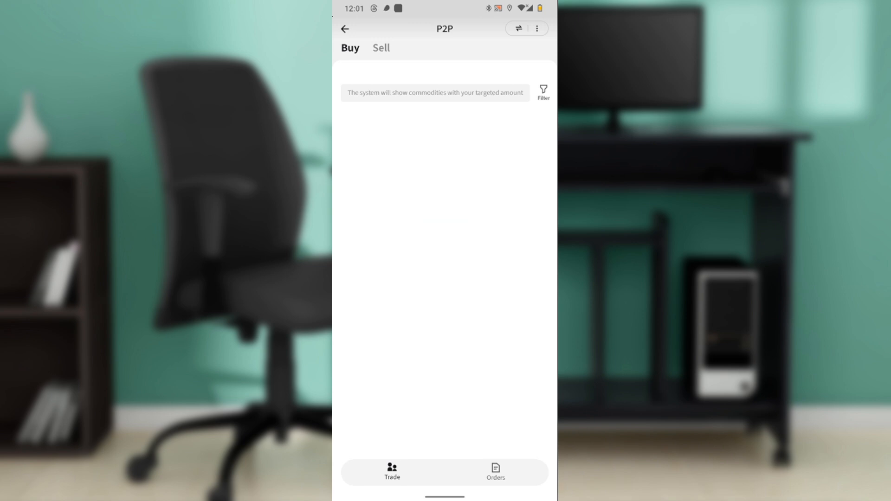
Step: Switch the P2P marketplace to Sell, listing USDT buyer offers in USD around $1.20
{"action": "left_click", "coordinate": [518, 28]}
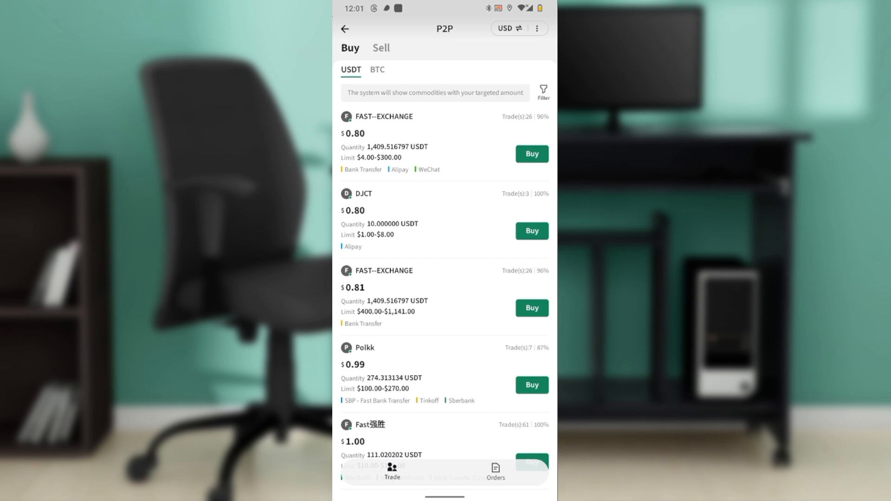
{"action": "left_click", "coordinate": [381, 48]}
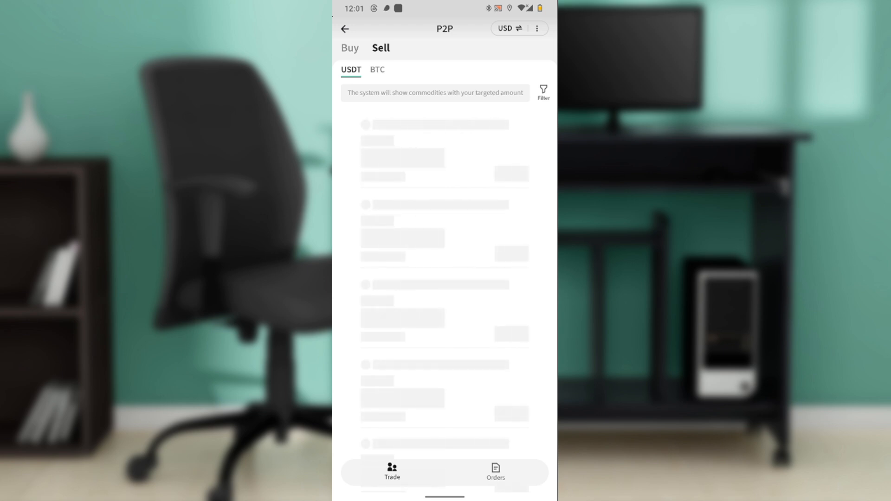
{"action": "left_click", "coordinate": [350, 48]}
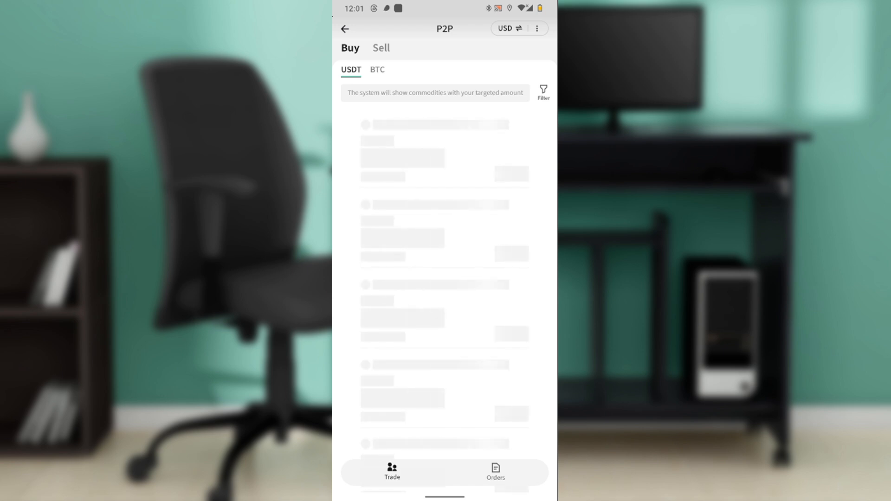
{"action": "left_click", "coordinate": [380, 48]}
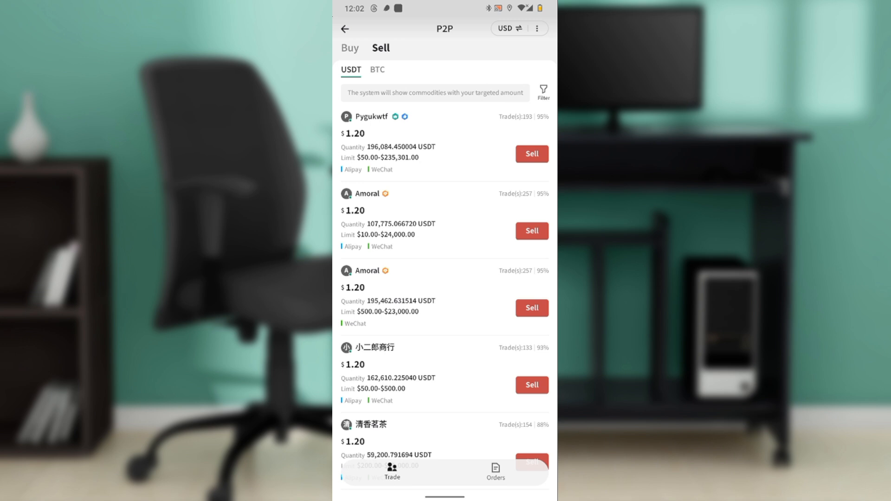
Step: Open P2P Settings, triggering the KYC, nickname and authenticator requirement prompt
{"action": "scroll", "scroll_direction": "up", "scroll_amount": 3}
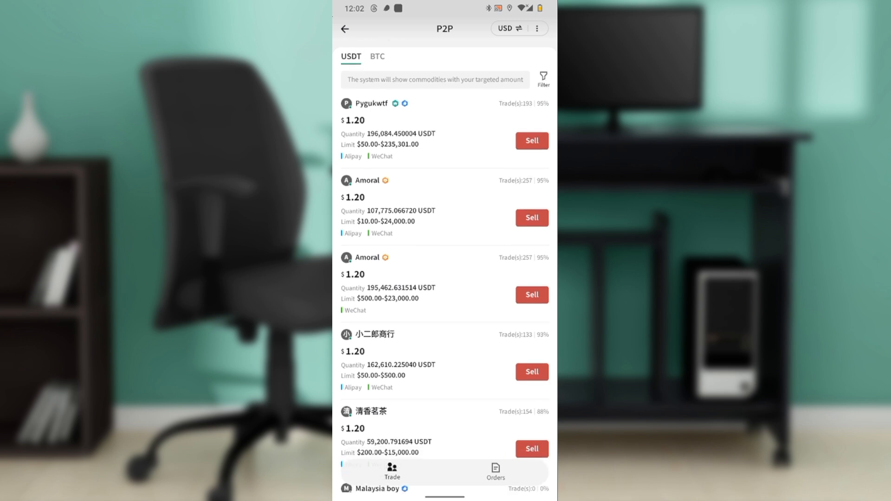
{"action": "scroll", "scroll_direction": "down", "scroll_amount": 3}
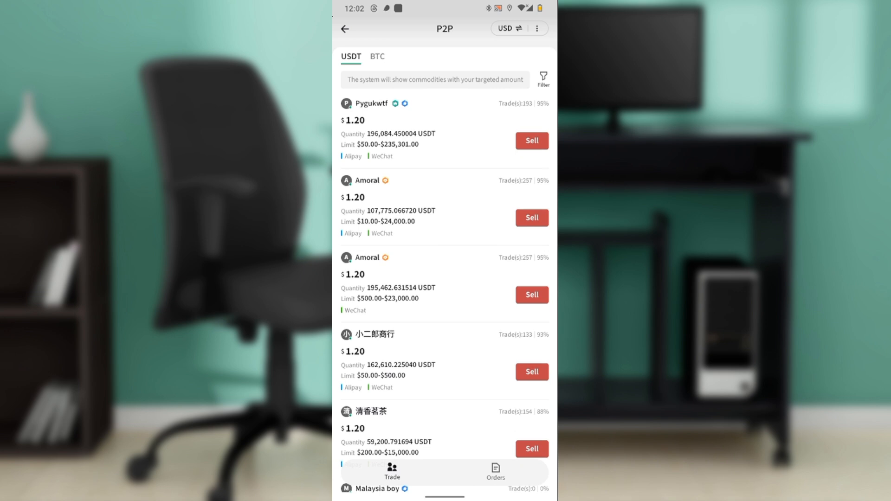
{"action": "left_click", "coordinate": [435, 80]}
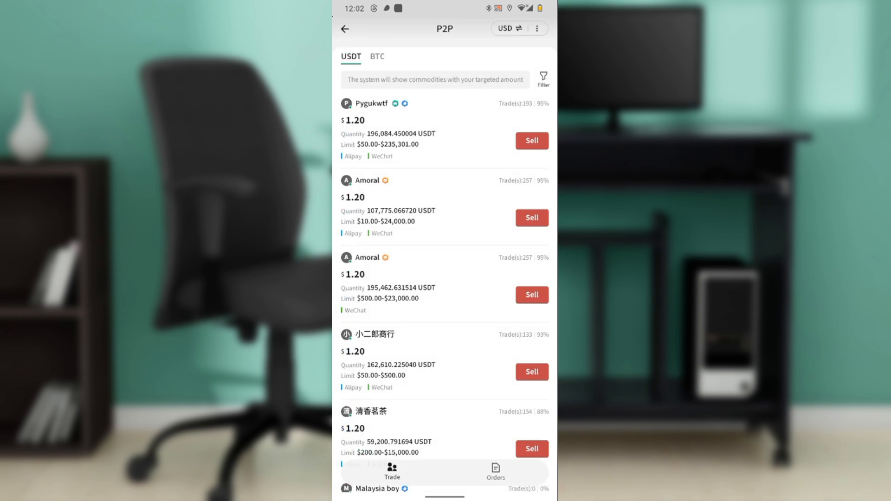
{"action": "left_click", "coordinate": [536, 28]}
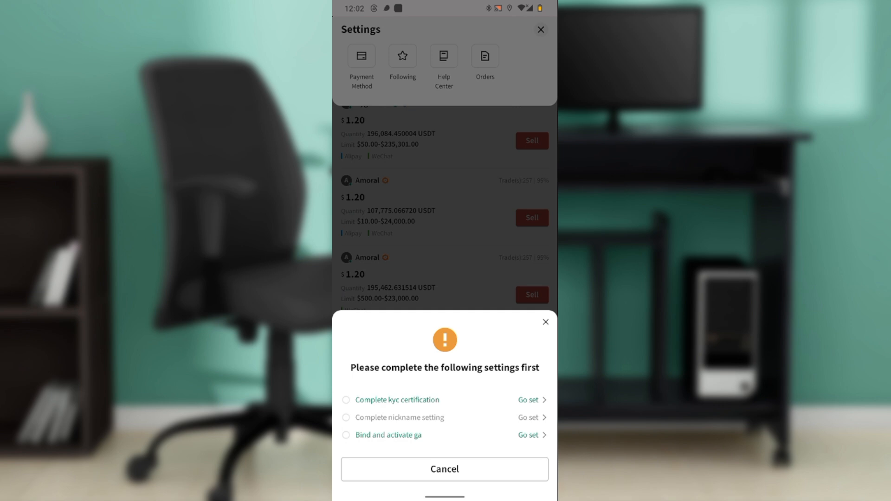
Step: Close the requirements warning and the Settings panel, back to the USDT sell offers
{"action": "left_click", "coordinate": [445, 469]}
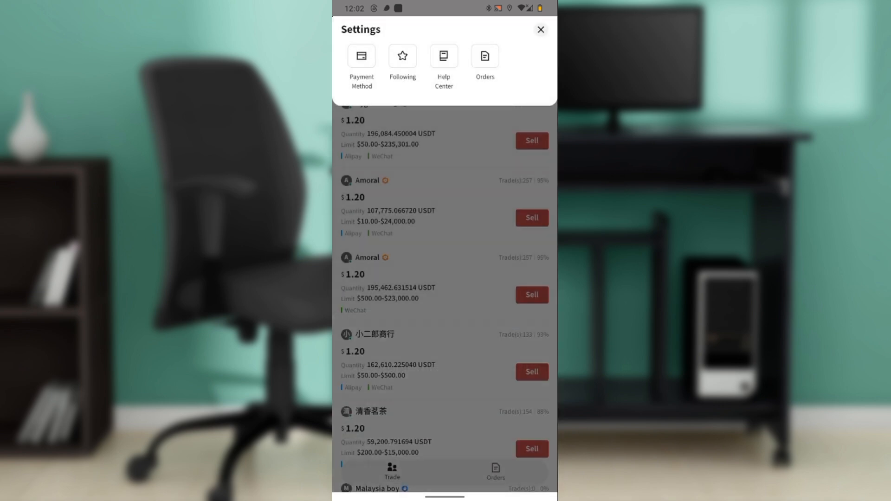
{"action": "left_click", "coordinate": [540, 29]}
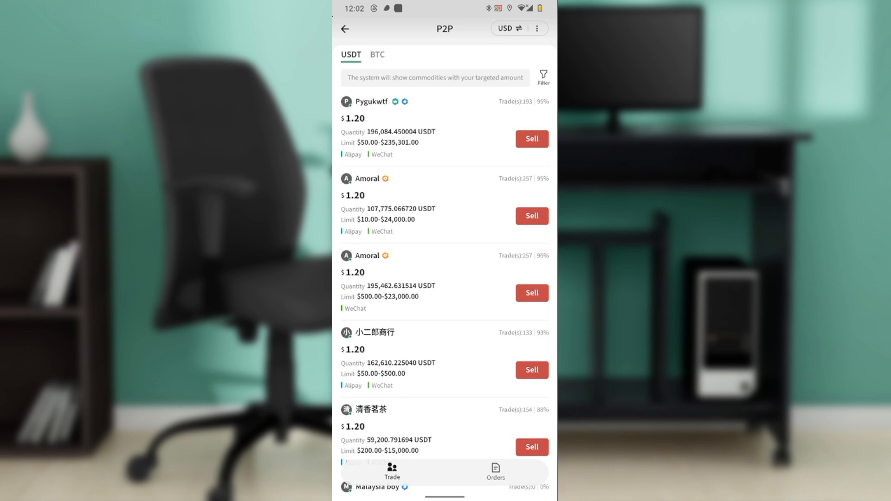
Step: Filter the sell offers to Bank Transfer payment, showing prices from about $1.00 to $1.20
{"action": "left_click", "coordinate": [542, 76]}
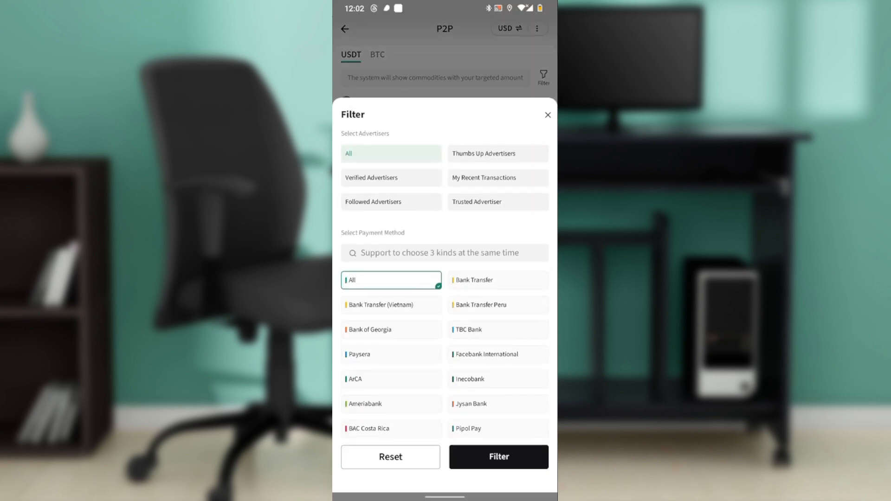
{"action": "left_click", "coordinate": [391, 281]}
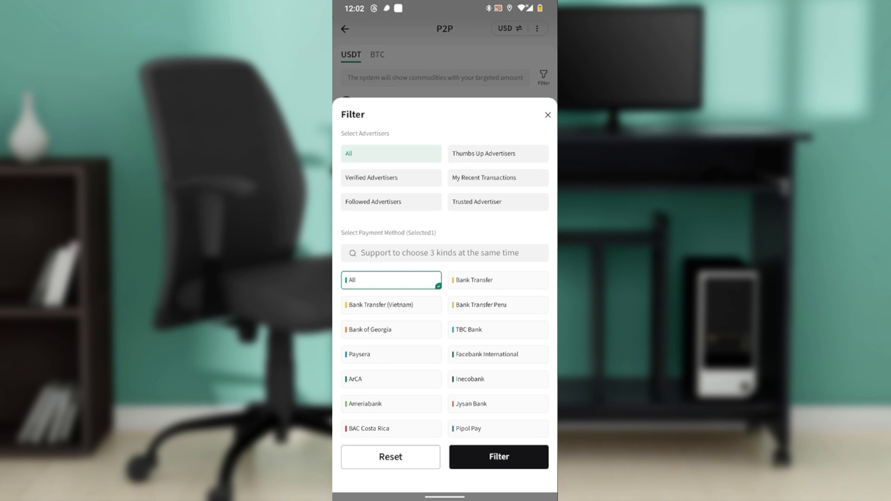
{"action": "left_click", "coordinate": [497, 279]}
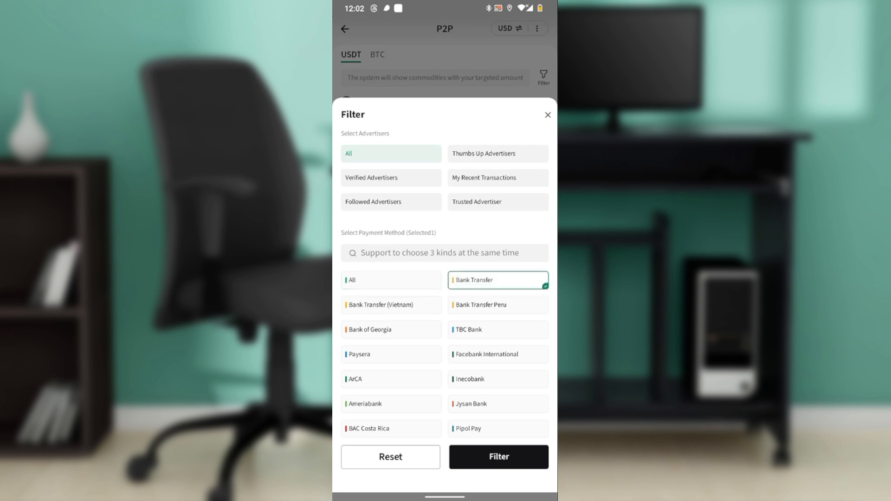
{"action": "left_click", "coordinate": [499, 456]}
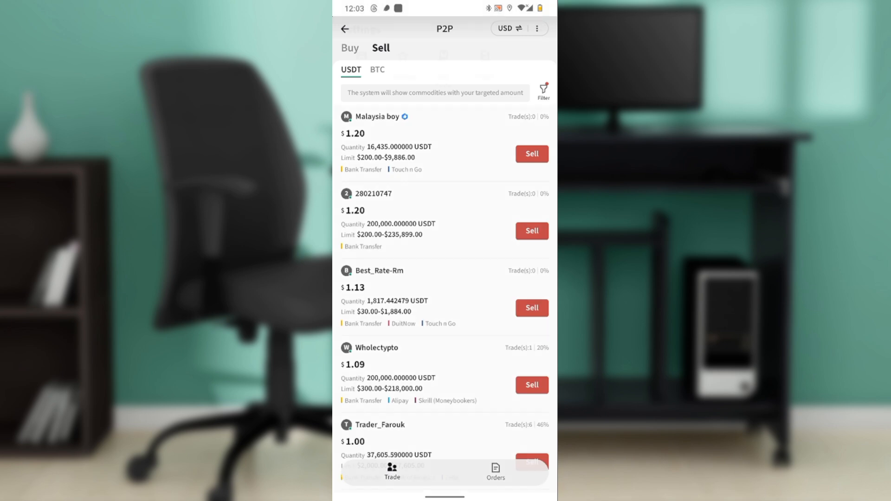
{"action": "left_click", "coordinate": [536, 28]}
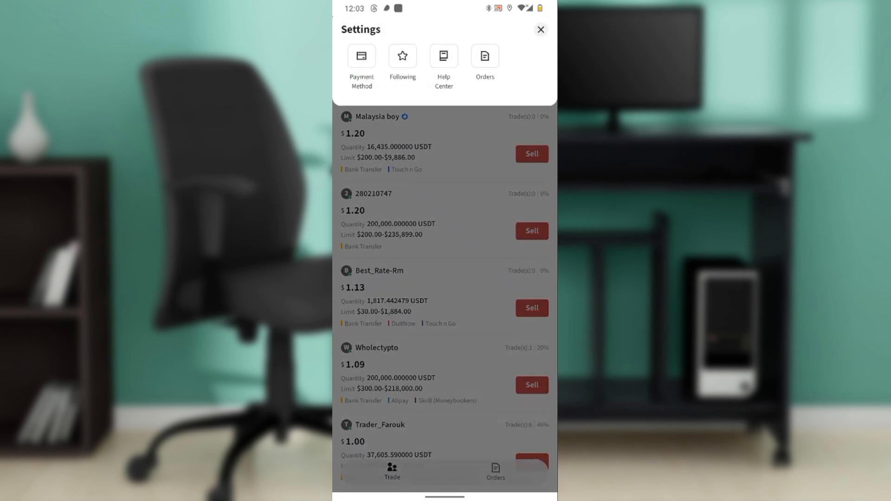
{"action": "left_click", "coordinate": [539, 29]}
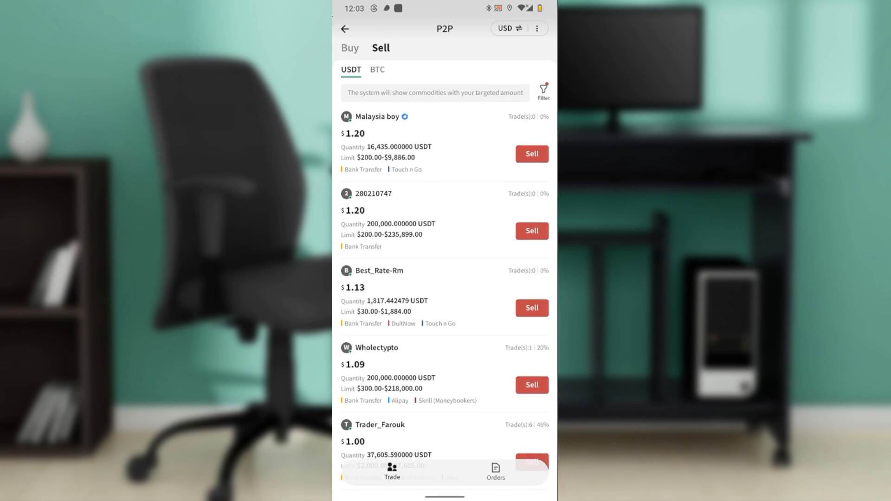
{"action": "scroll", "scroll_direction": "up", "scroll_amount": 3}
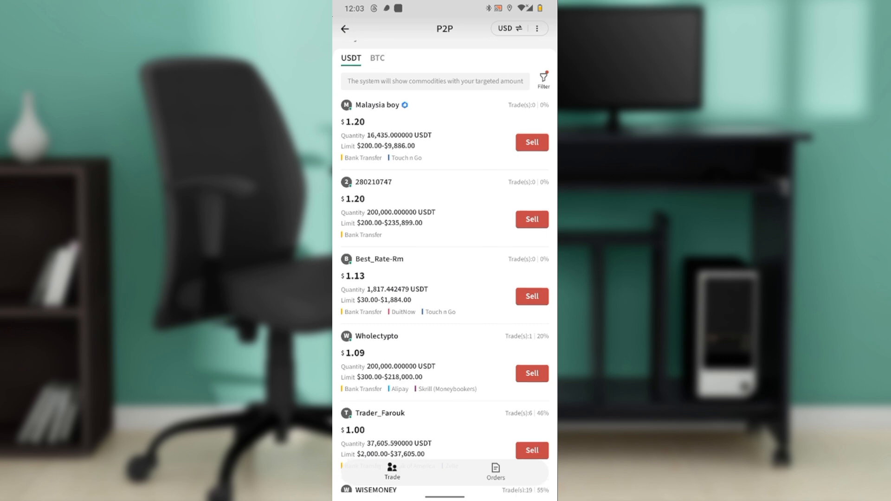
{"action": "scroll", "scroll_direction": "up", "scroll_amount": 3}
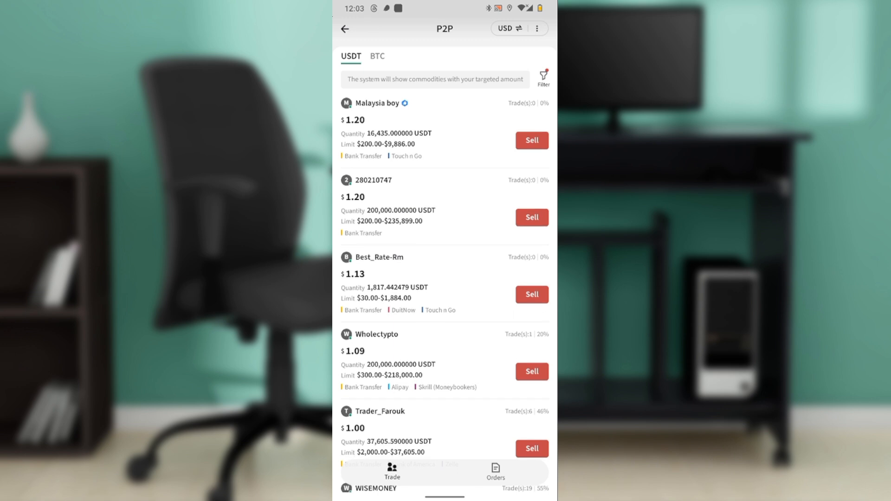
{"action": "scroll", "scroll_direction": "up", "scroll_amount": 3}
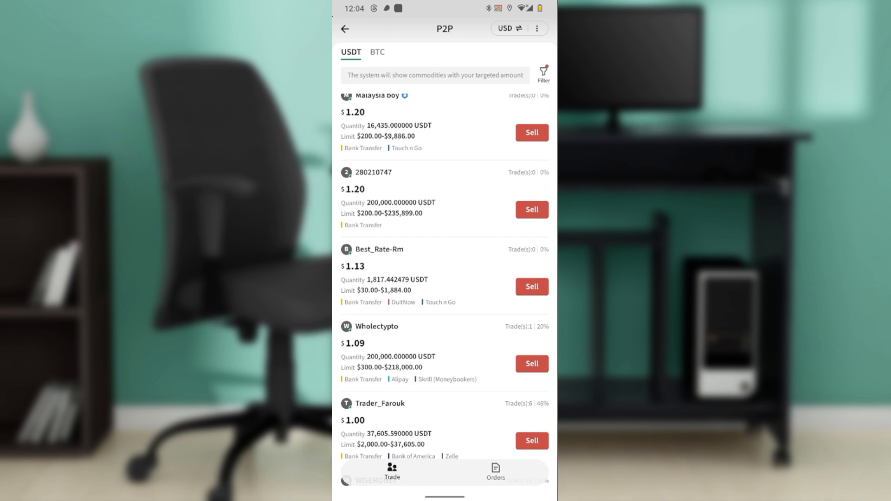
{"action": "scroll", "scroll_direction": "up", "scroll_amount": 3}
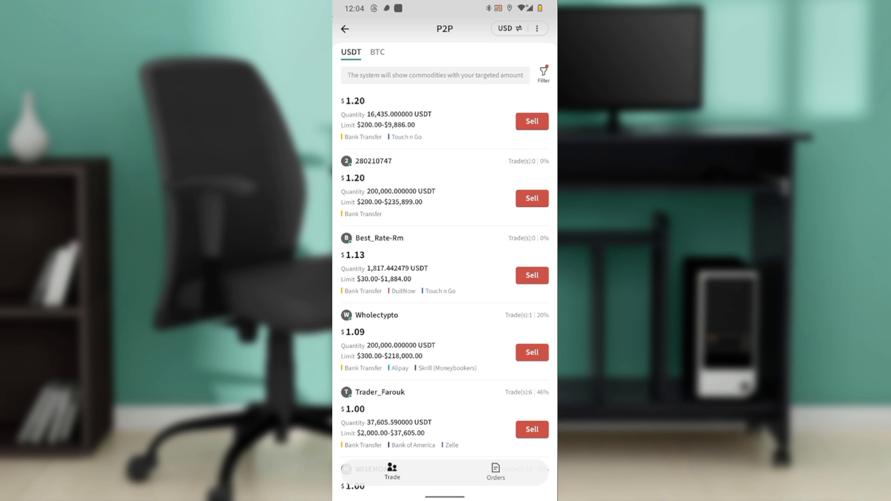